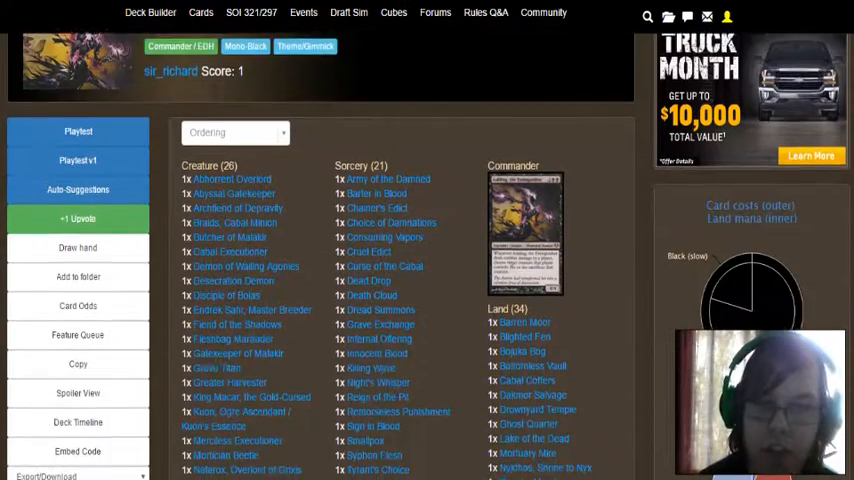
pyautogui.scroll(-3)
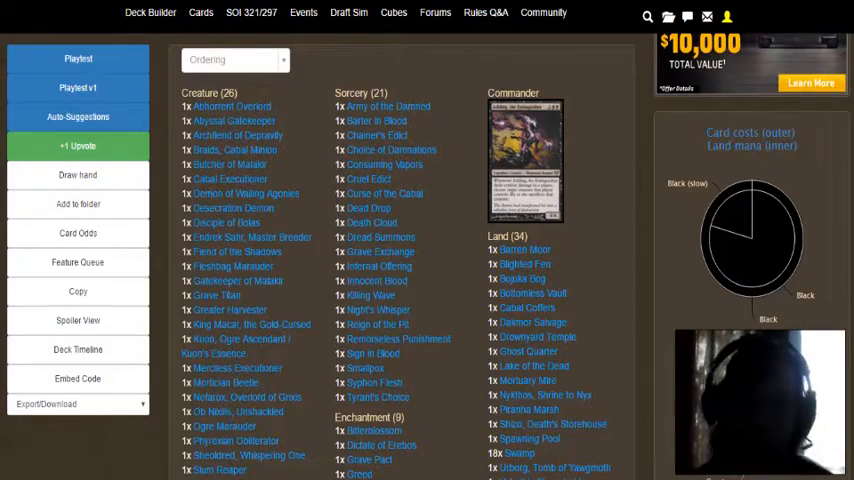
pyautogui.scroll(-3)
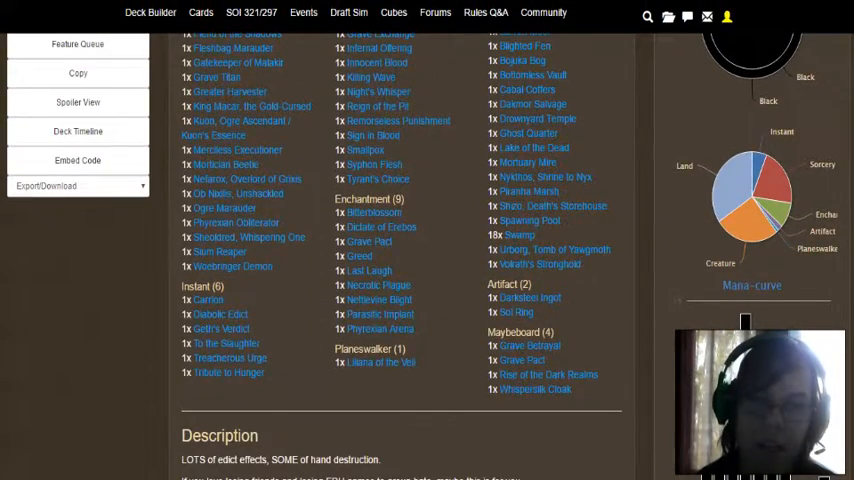
pyautogui.scroll(3)
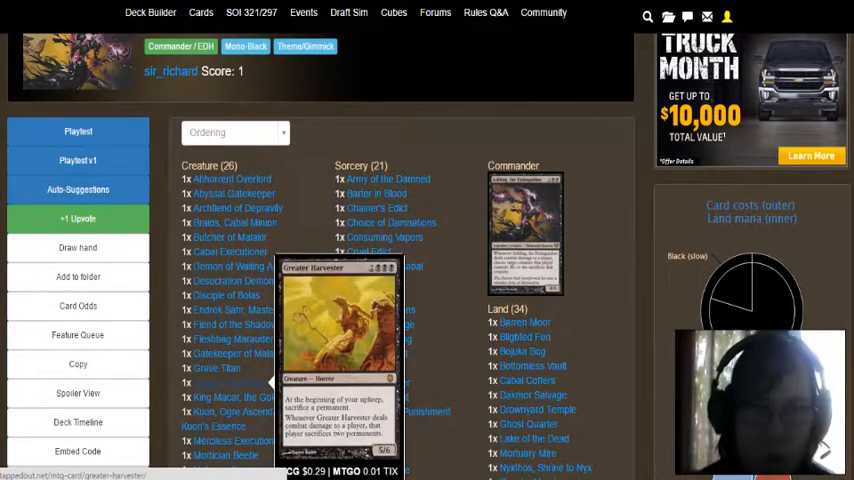
pyautogui.scroll(-3)
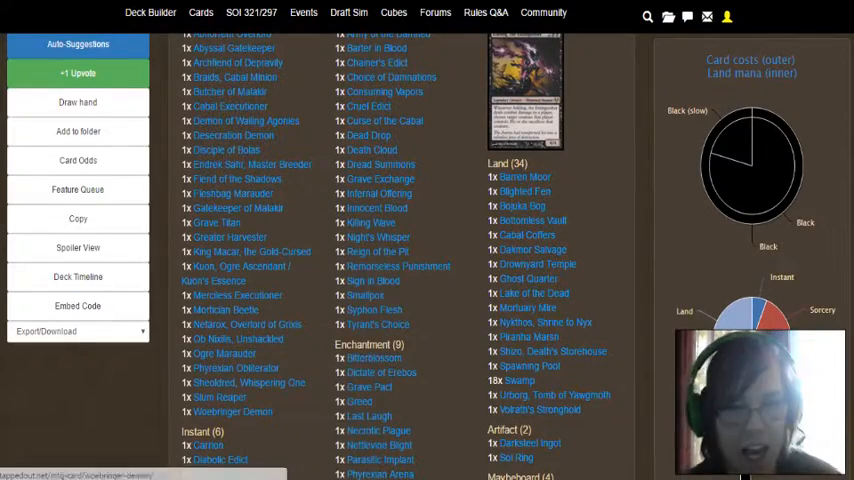
pyautogui.moveTo(232, 412)
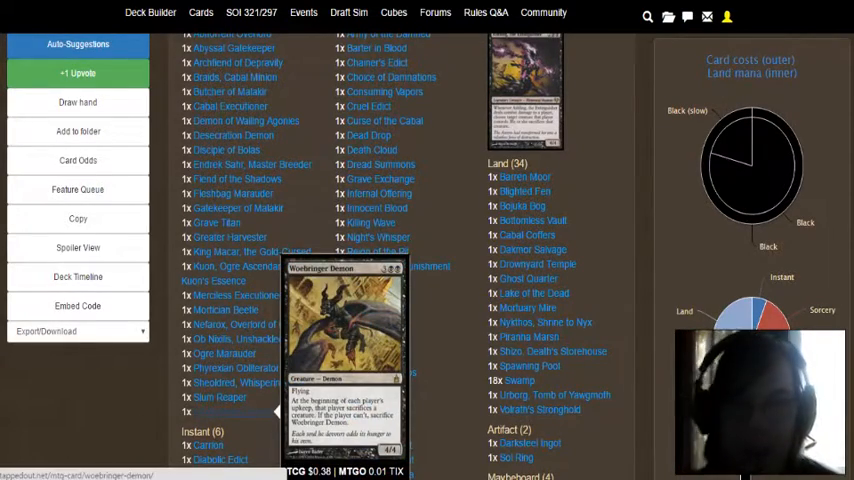
pyautogui.scroll(-3)
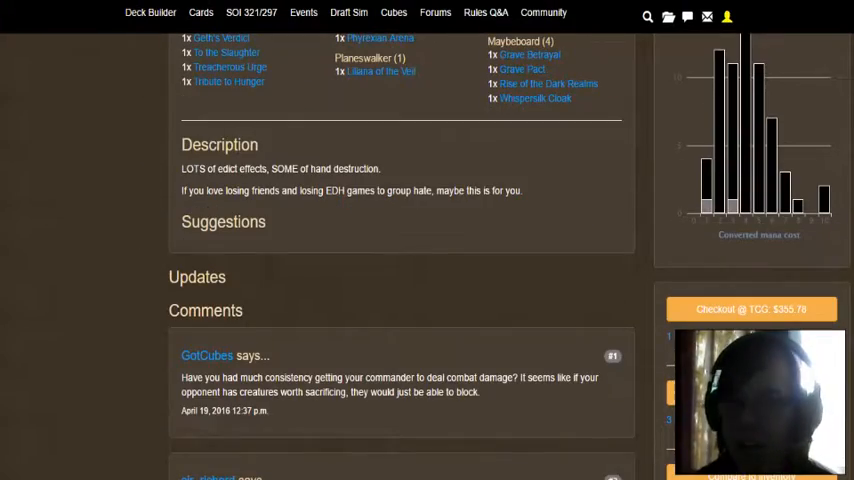
pyautogui.scroll(3)
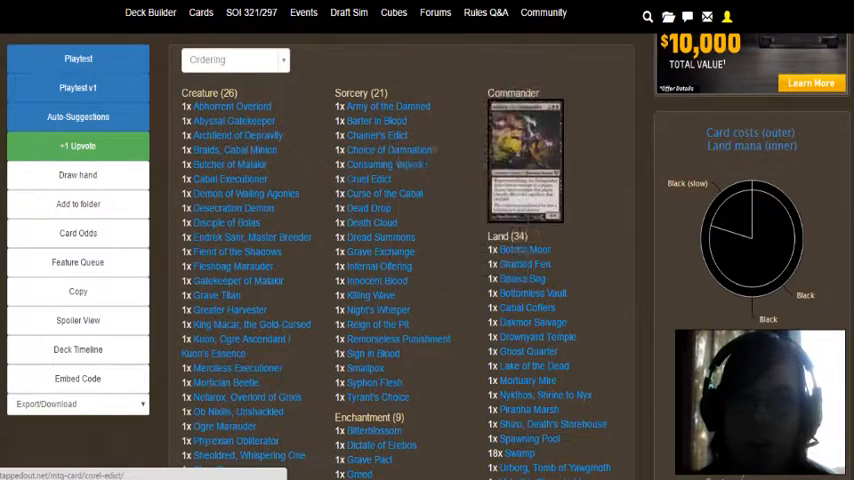
pyautogui.moveTo(388, 192)
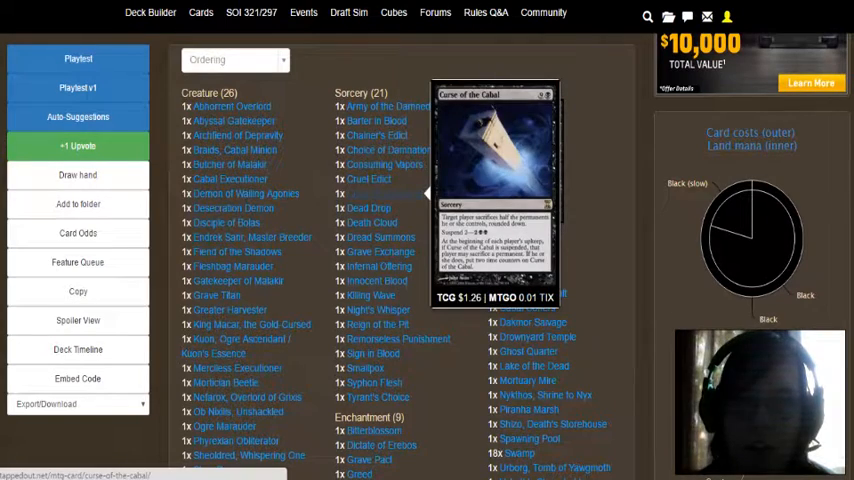
pyautogui.moveTo(368, 208)
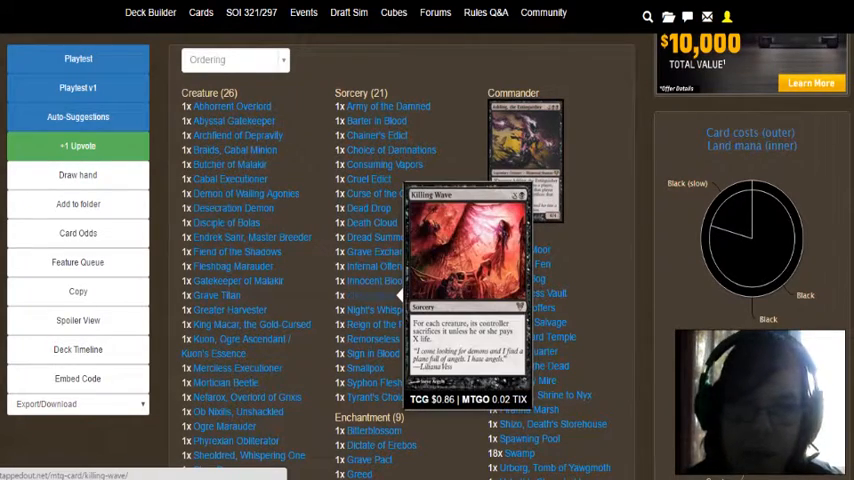
pyautogui.moveTo(372, 296)
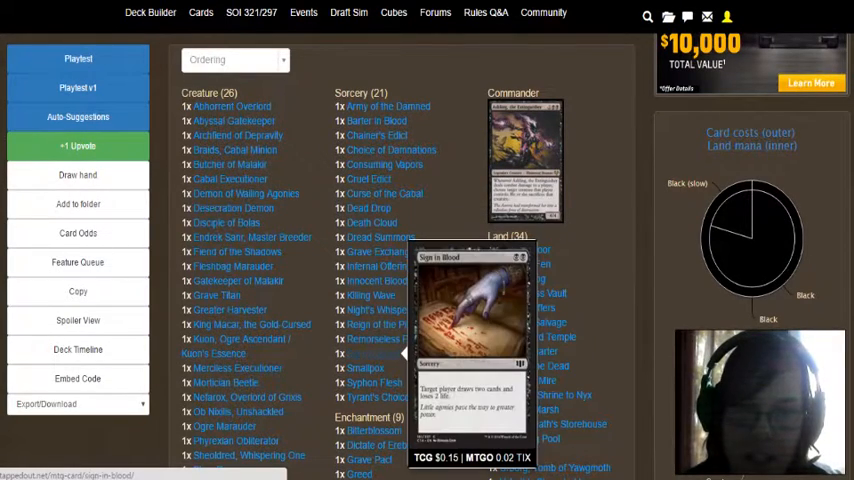
pyautogui.moveTo(370, 368)
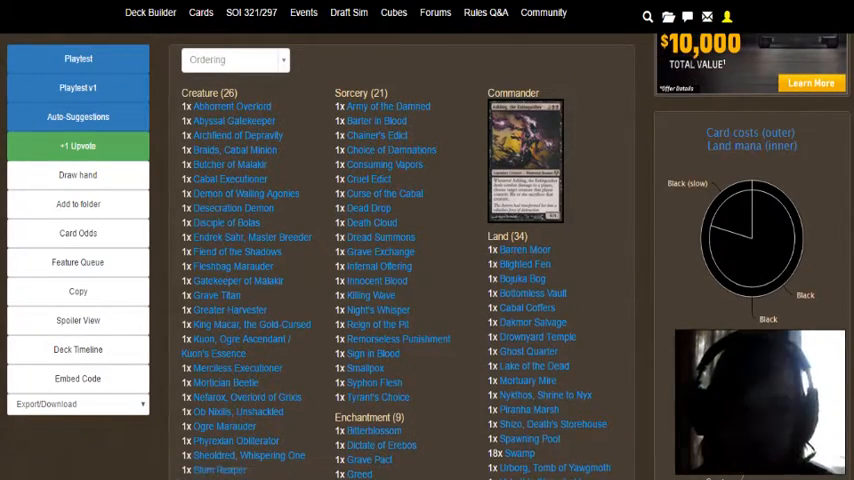
pyautogui.scroll(-3)
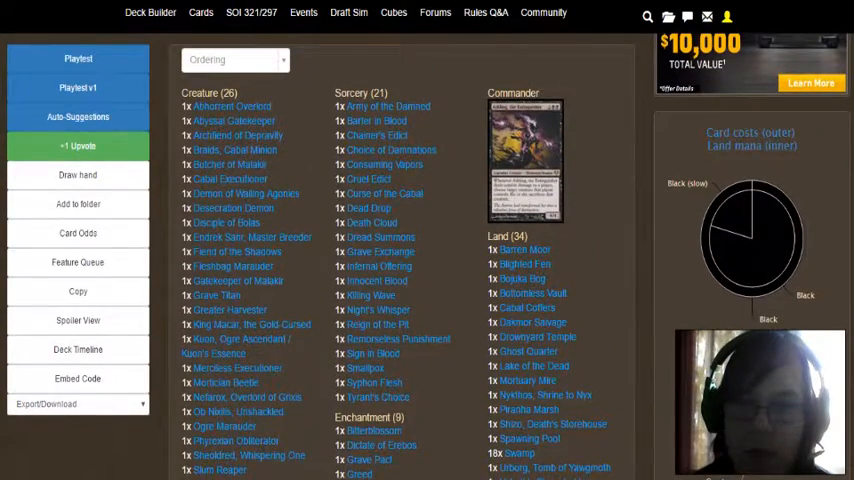
pyautogui.scroll(-3)
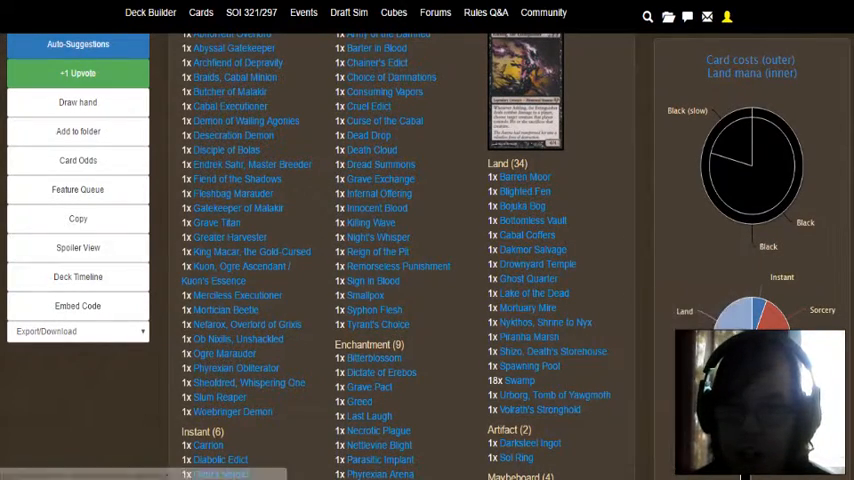
pyautogui.moveTo(520, 366)
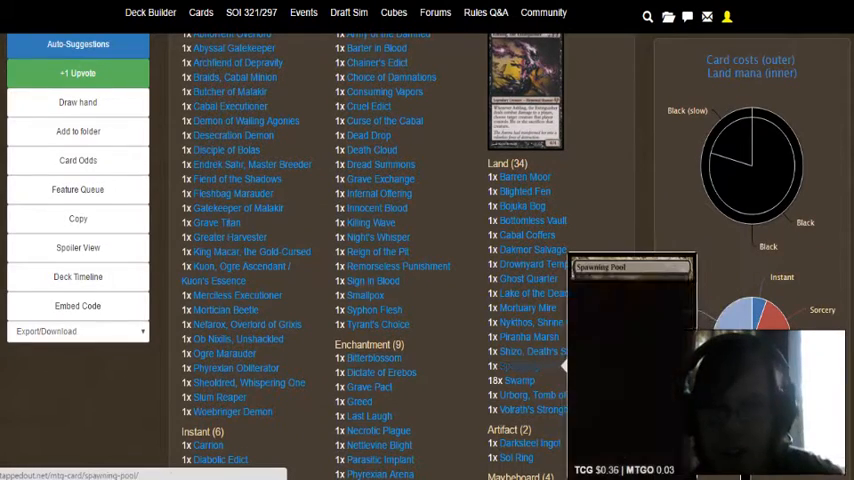